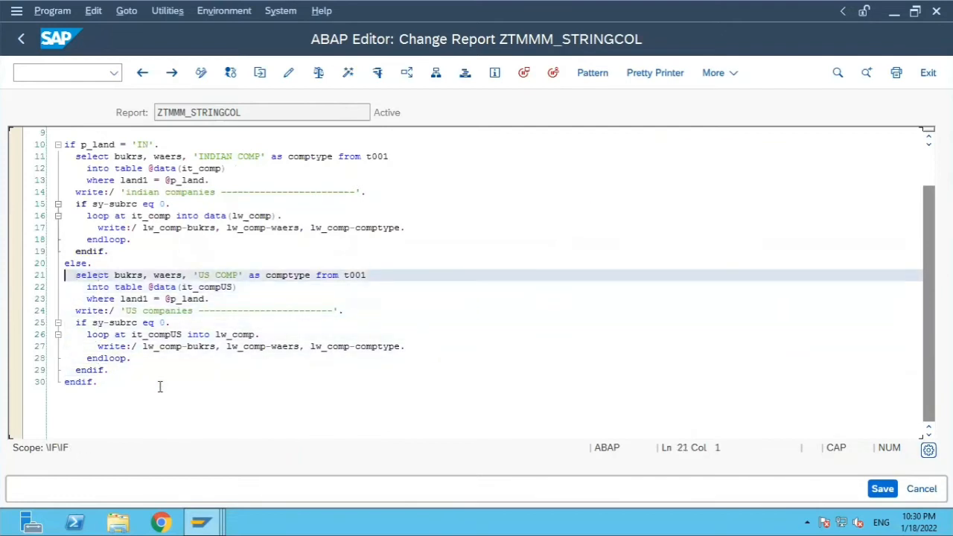
Copy the US company SELECT below endif, remove 'US COMP' and target it_compCOND.
left_click_drag(74, 274, 342, 311)
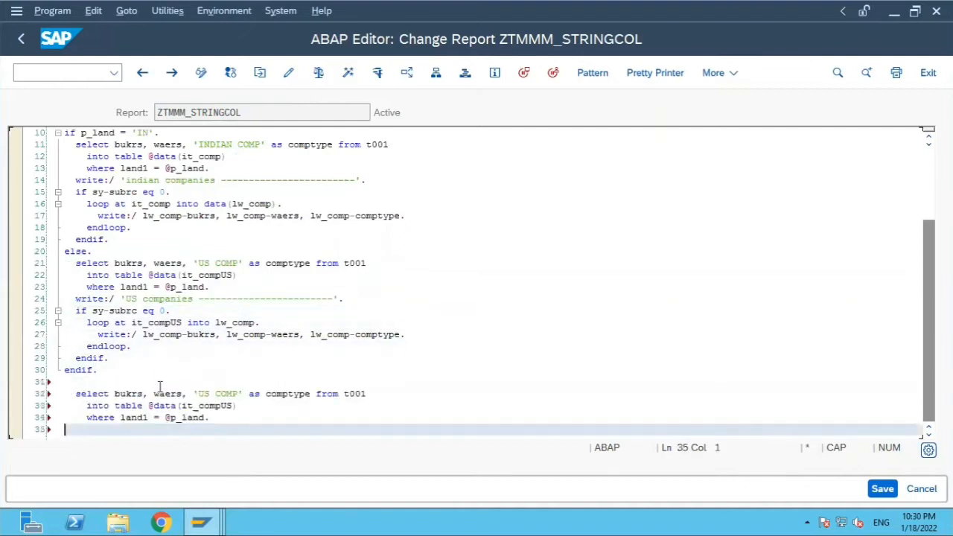
left_click(231, 393)
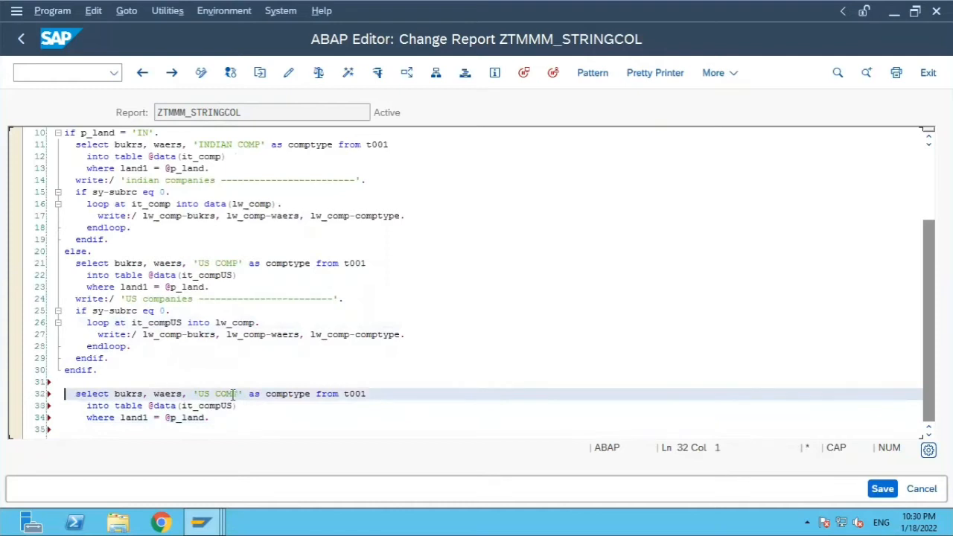
double_click(218, 393)
type("COND")
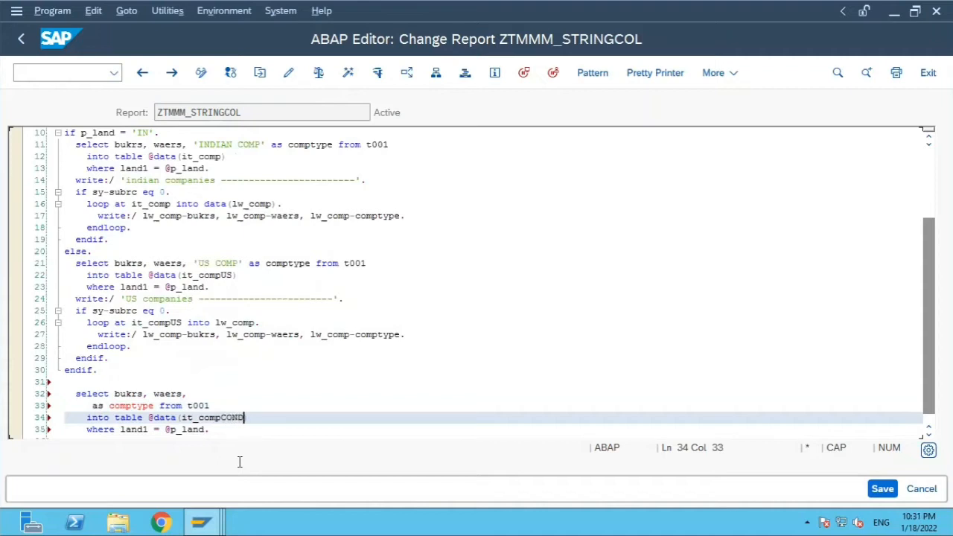
left_click(212, 405)
type("CASE WHEN")
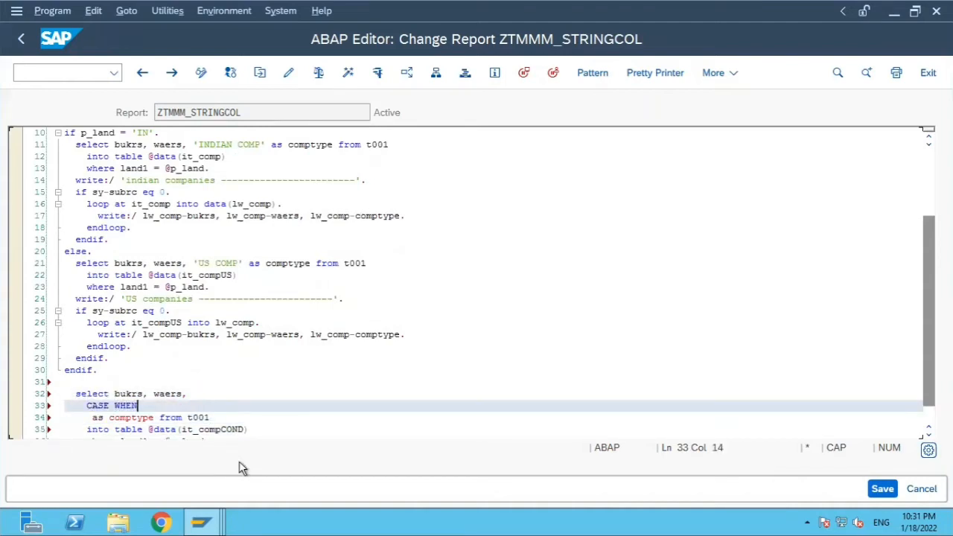
Write CASE WHEN LAND1 = 'US' THEN 'AMERICAN COMPANY' after select bukrs, waers.
type("'t")
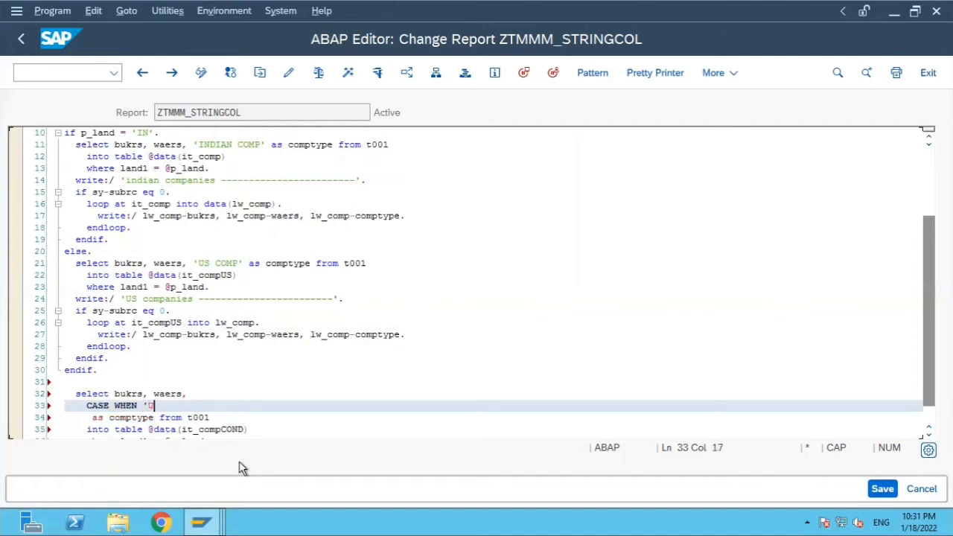
type("S")
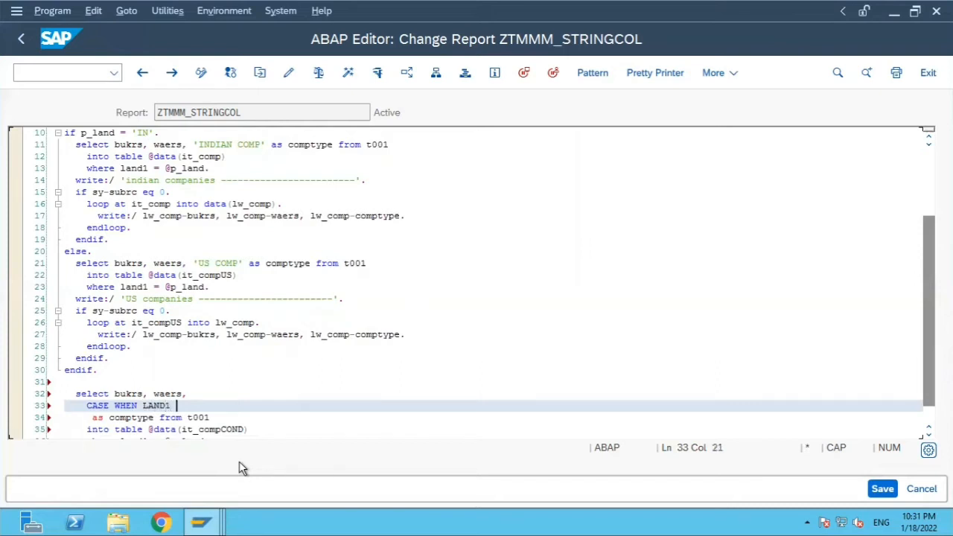
type("=")
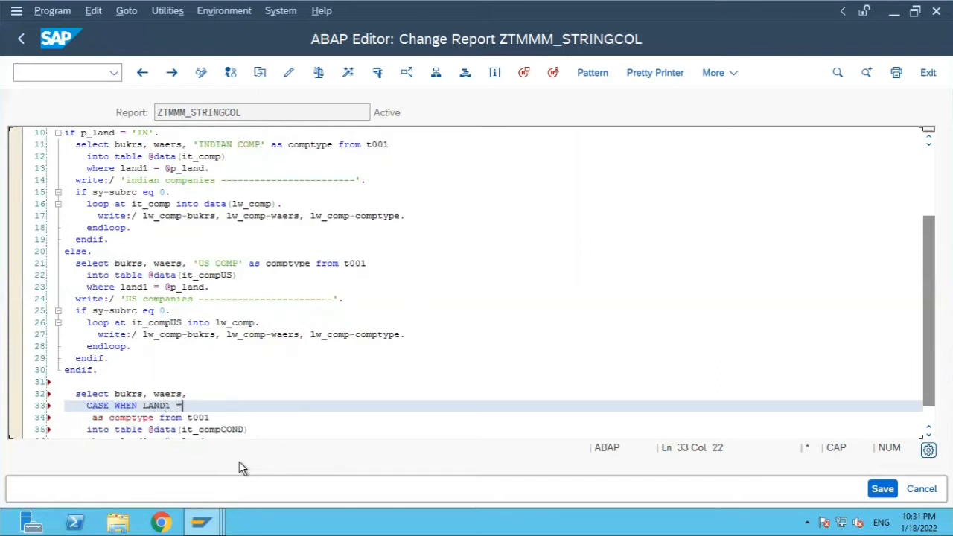
type("'")
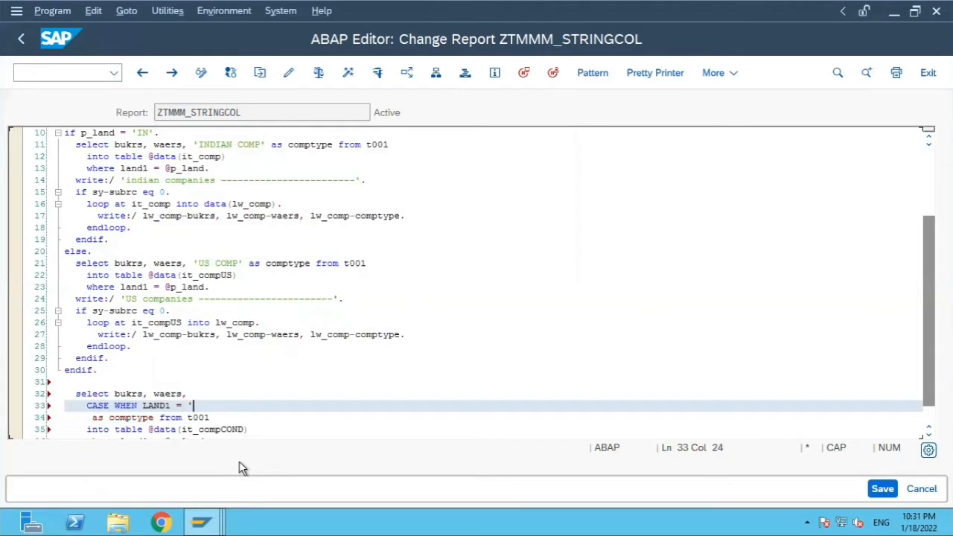
type("US'")
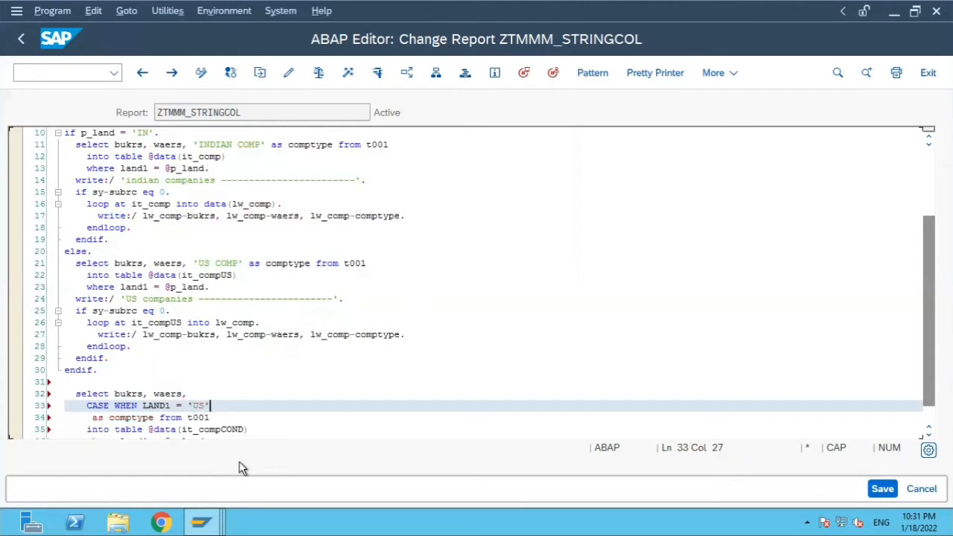
type("THEN")
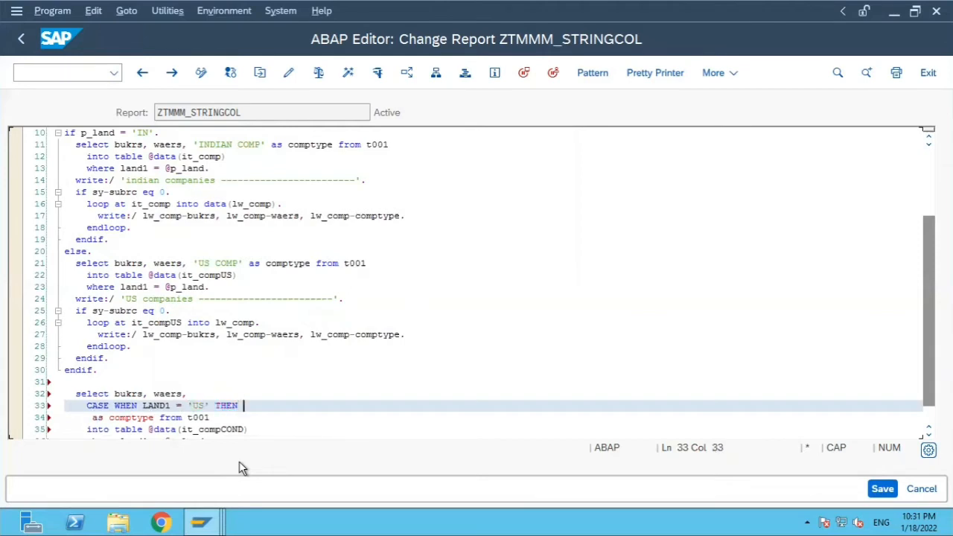
type("'US")
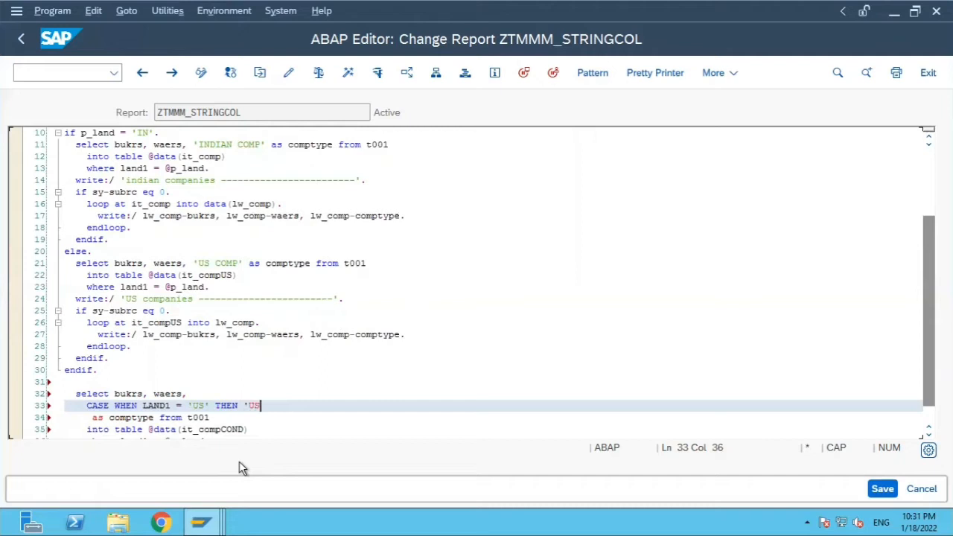
type("AM")
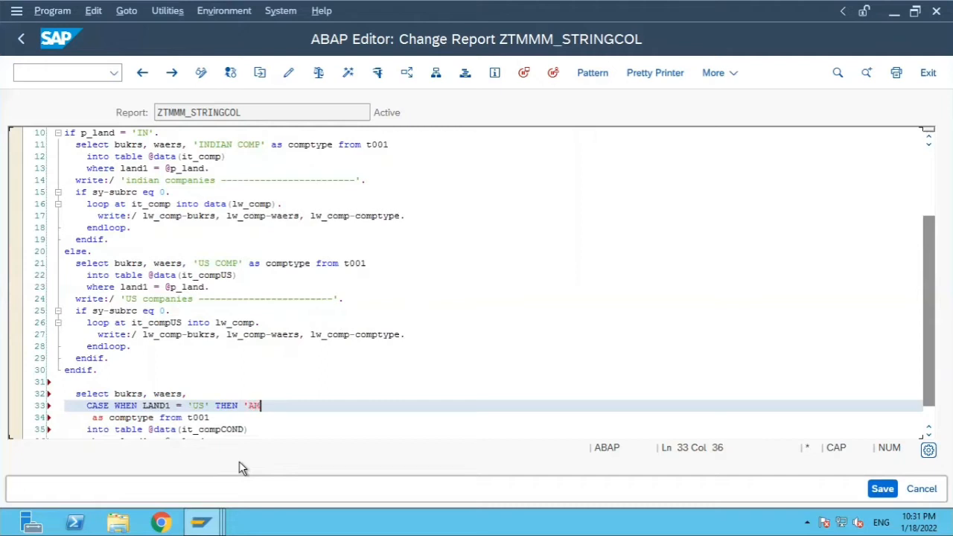
type("ERICAN COMPANY")
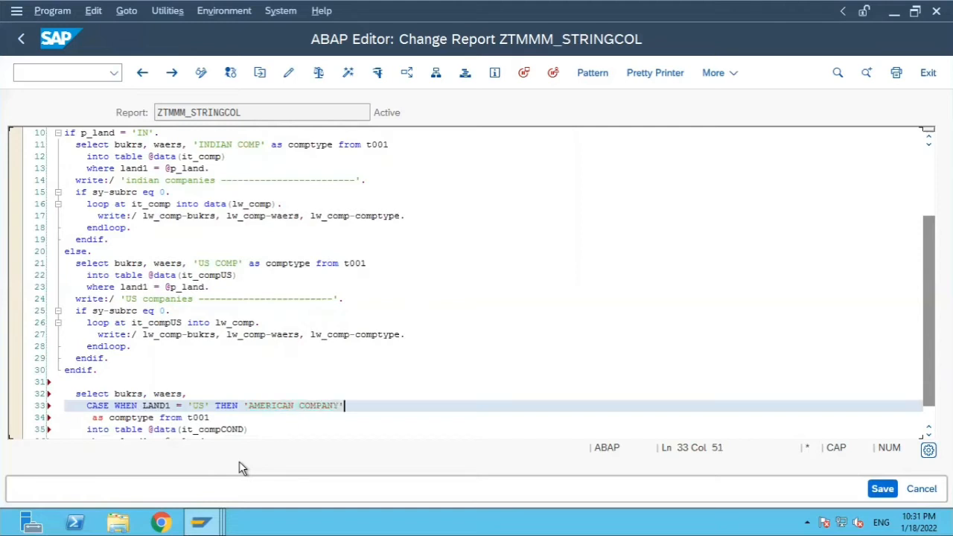
Add the branch WHEN LAND1 = 'IN' THEN 'MADE IN INDIA' on the next line.
key("enter")
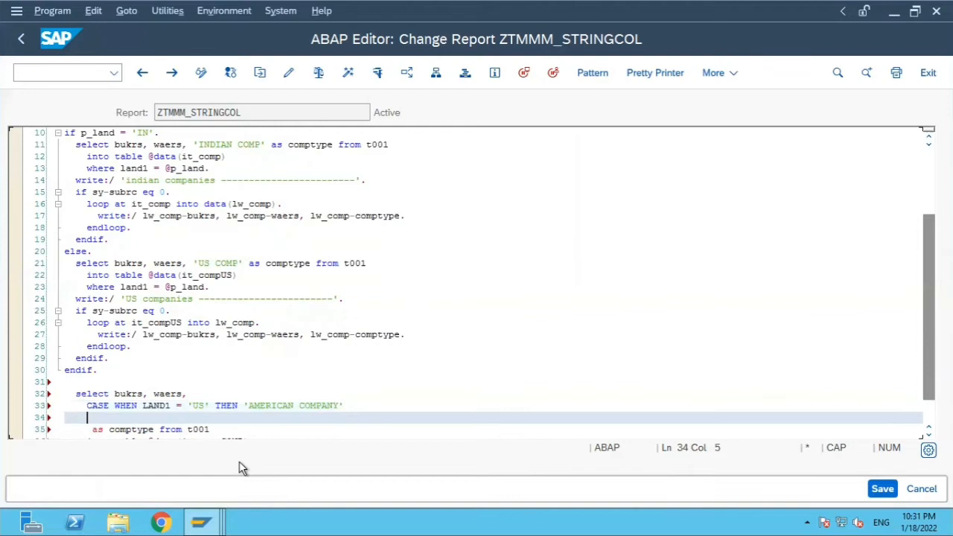
type("WHEN LAND1")
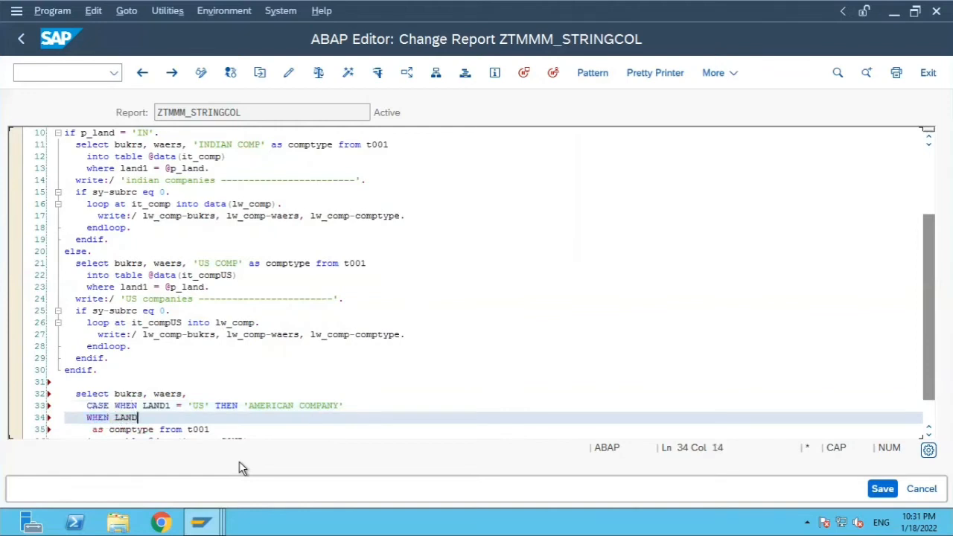
type("= '")
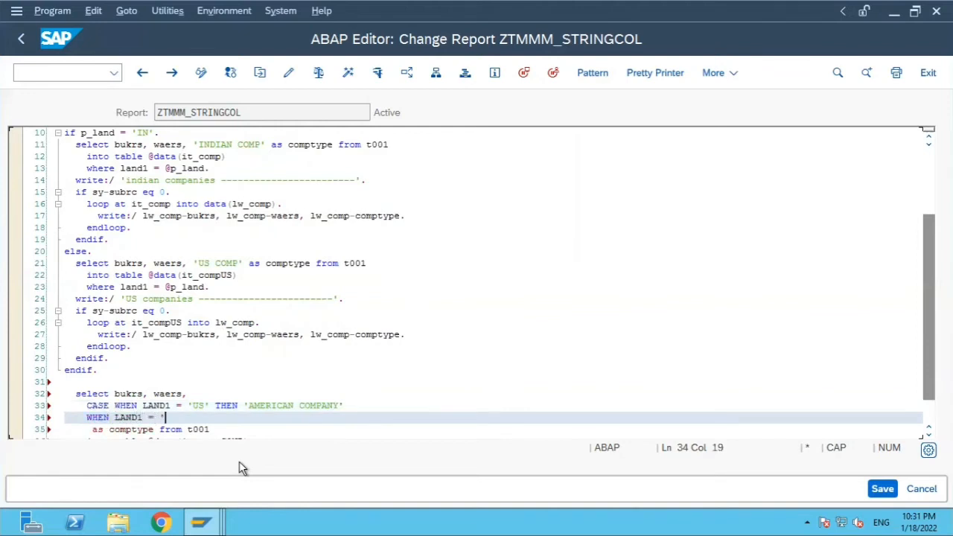
type("IN' THEN")
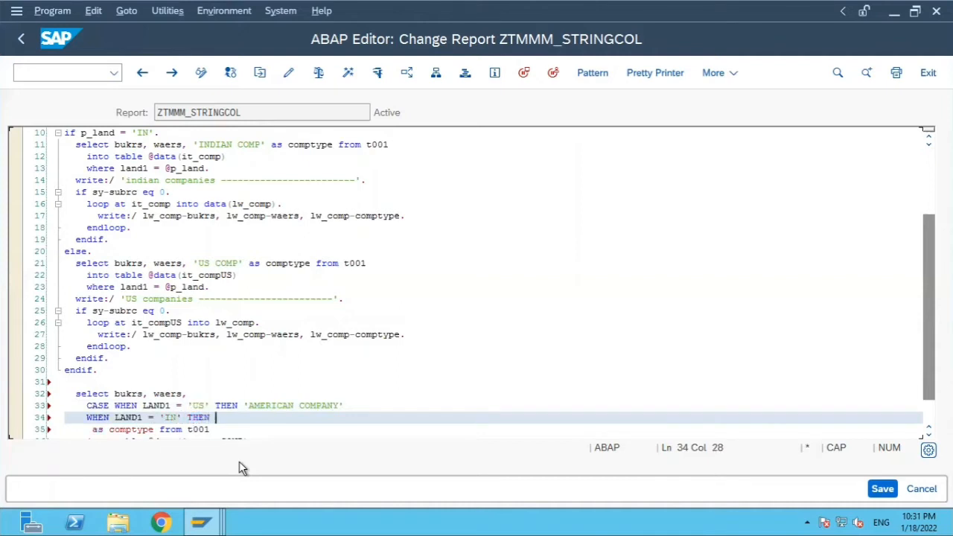
type("'")
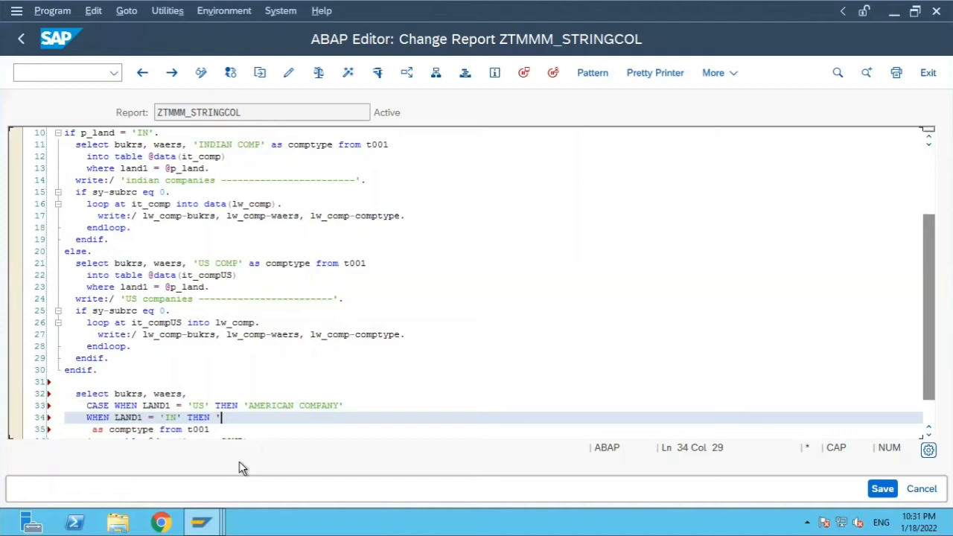
type("B")
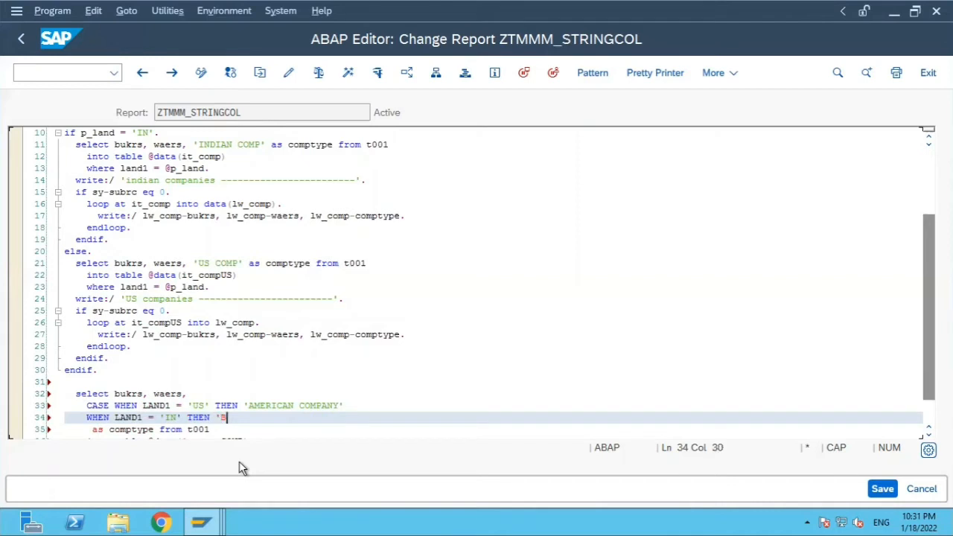
type("MA")
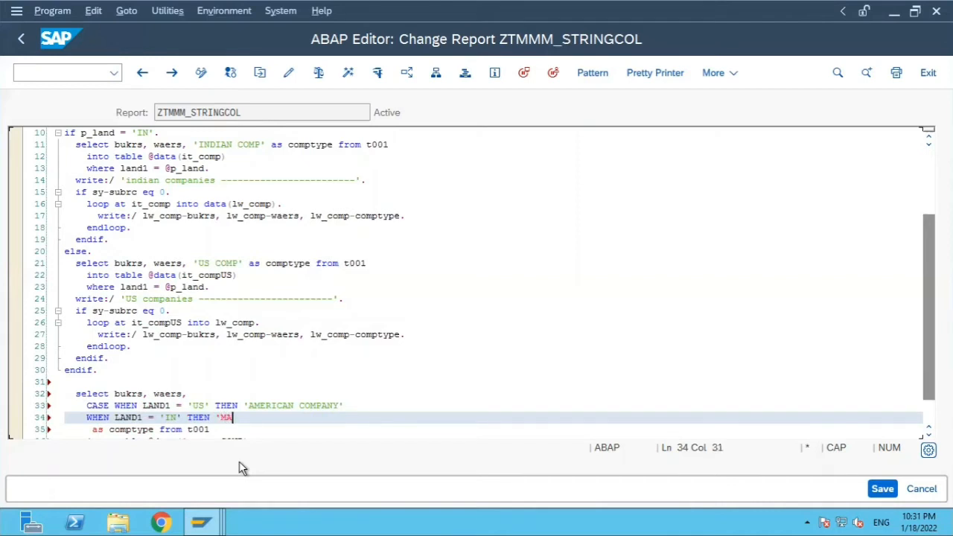
type("DE IN INDIA")
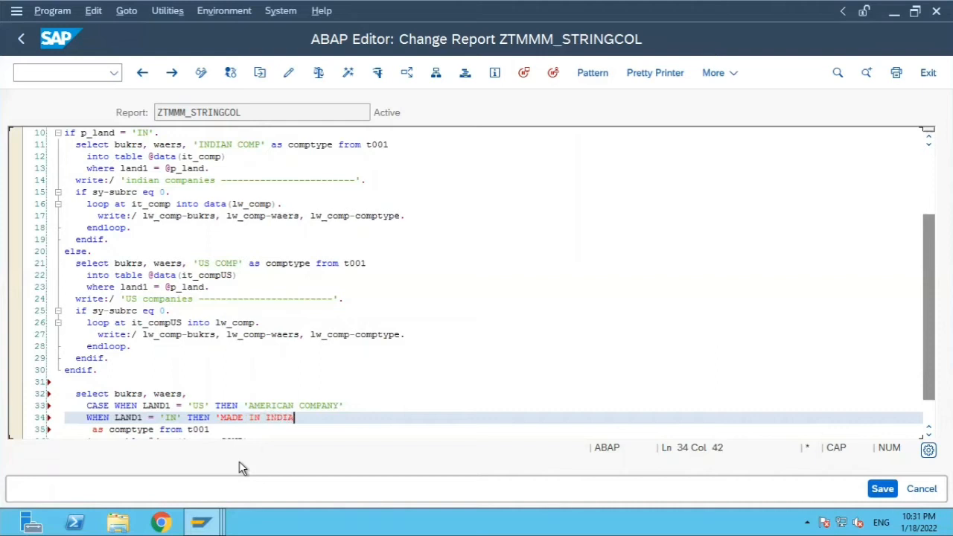
type("'")
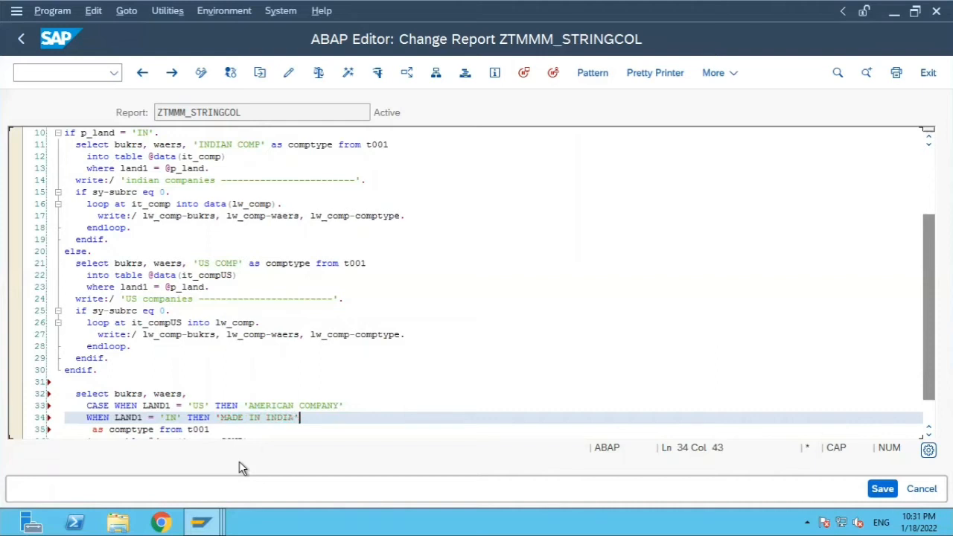
left_click(171, 192)
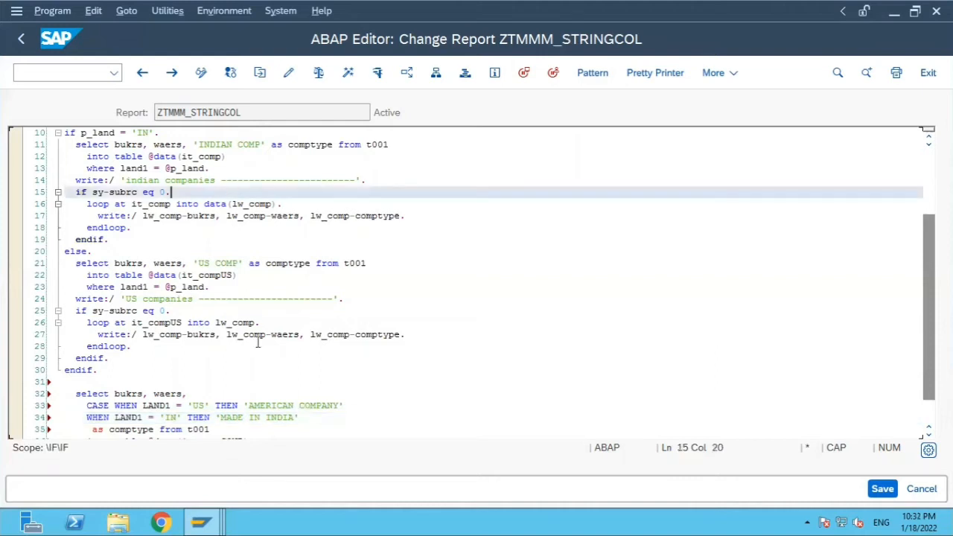
mouse_move(337, 423)
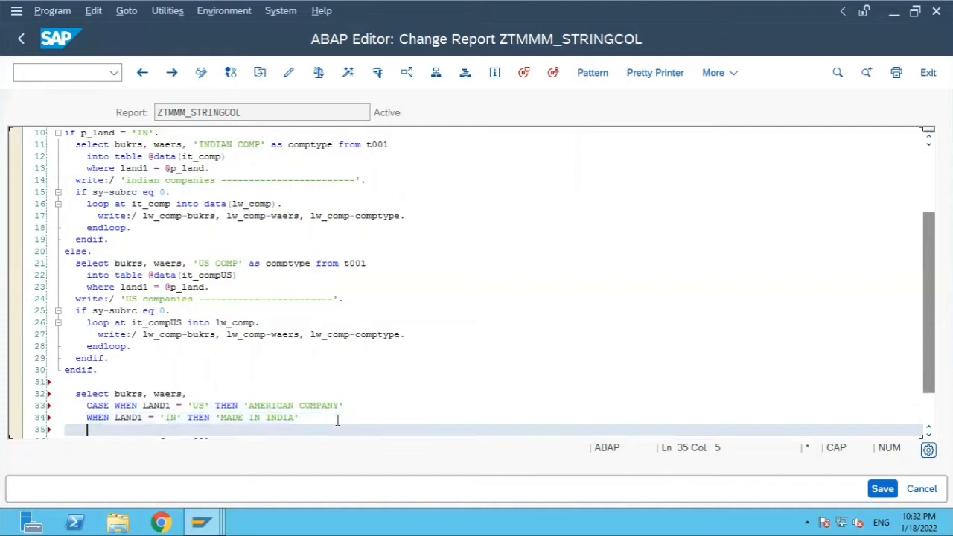
Close the CASE with ELSE 'OTHER COMPANY' and END before as comptype.
type("ELSE '")
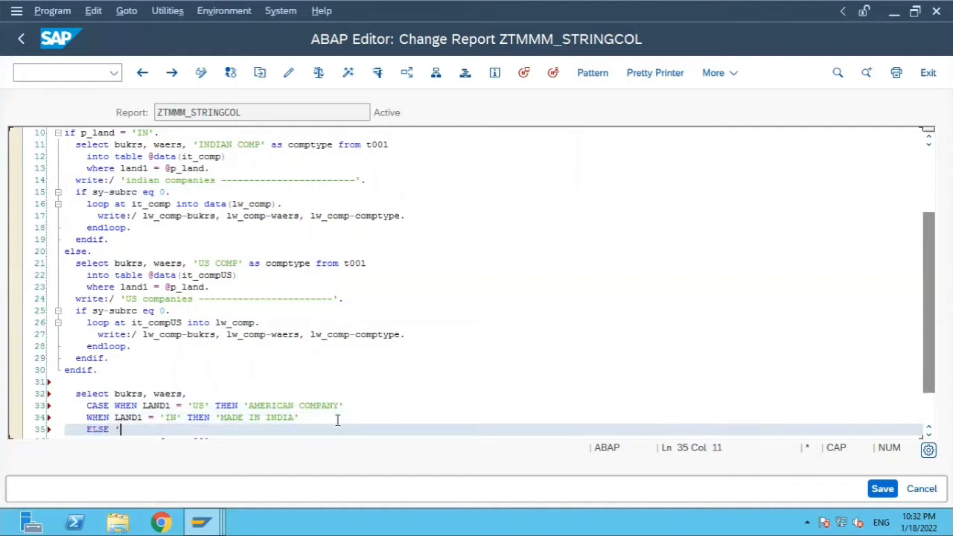
type("OTHERS")
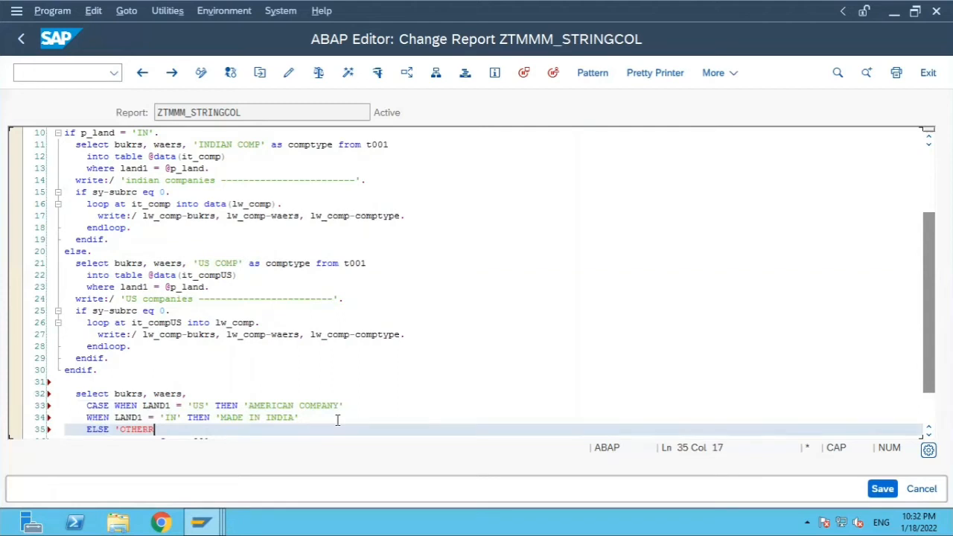
type("COMPA")
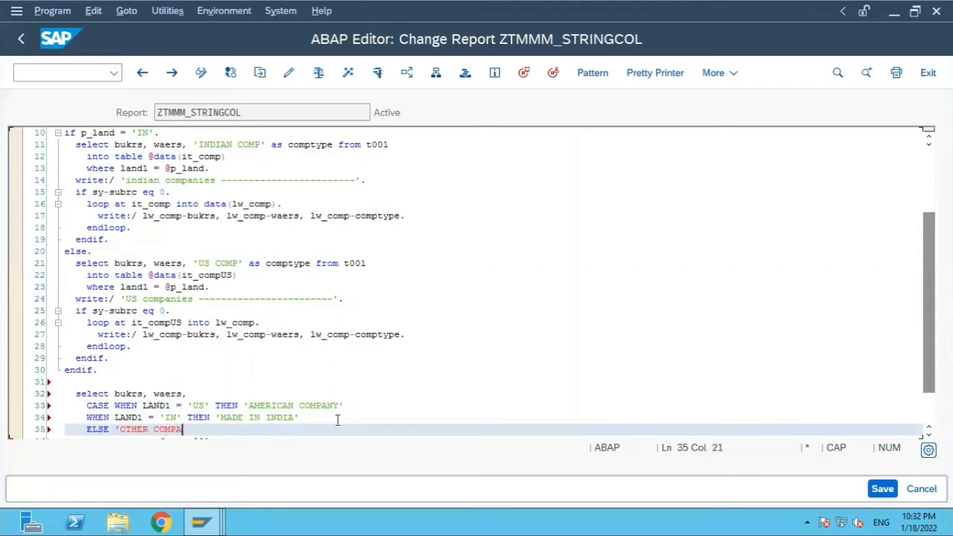
type("NY'")
type("END")
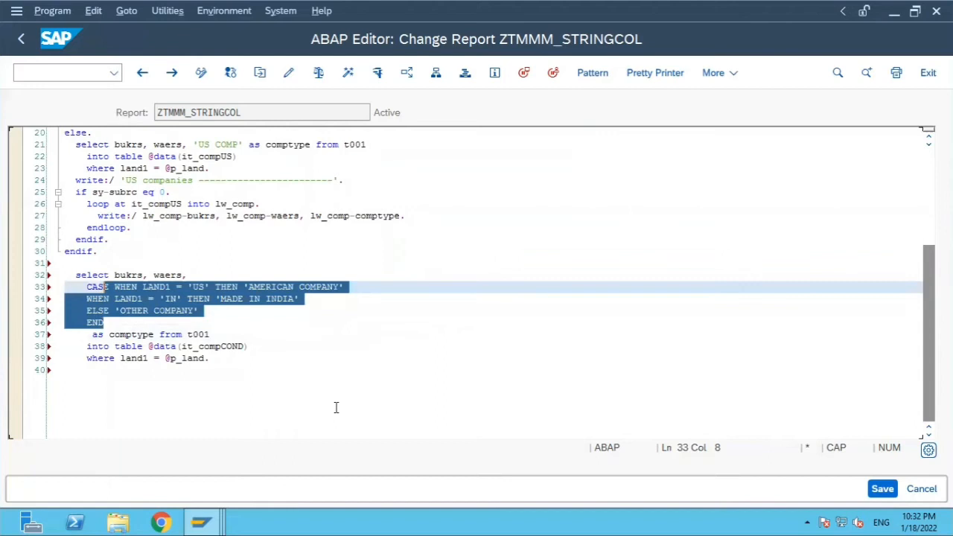
left_click(86, 286)
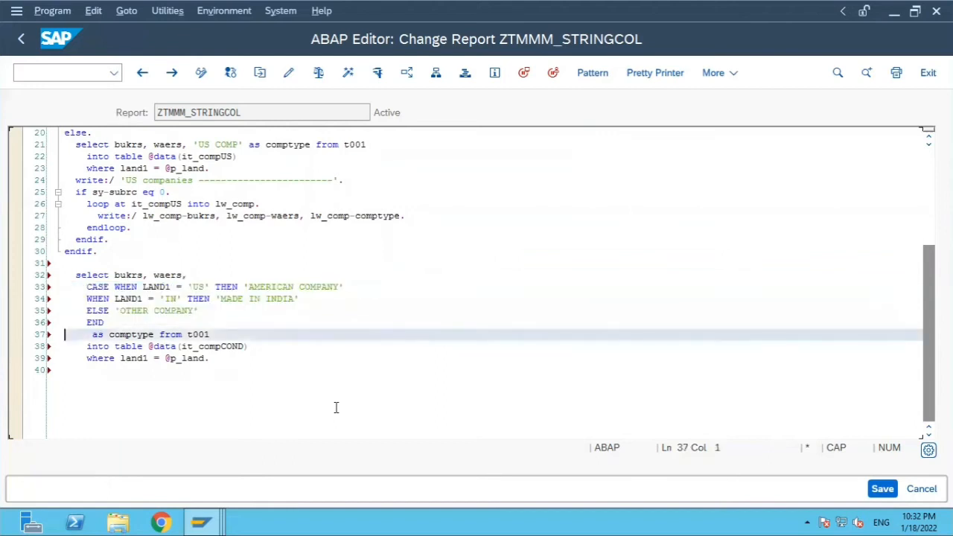
left_click(109, 333)
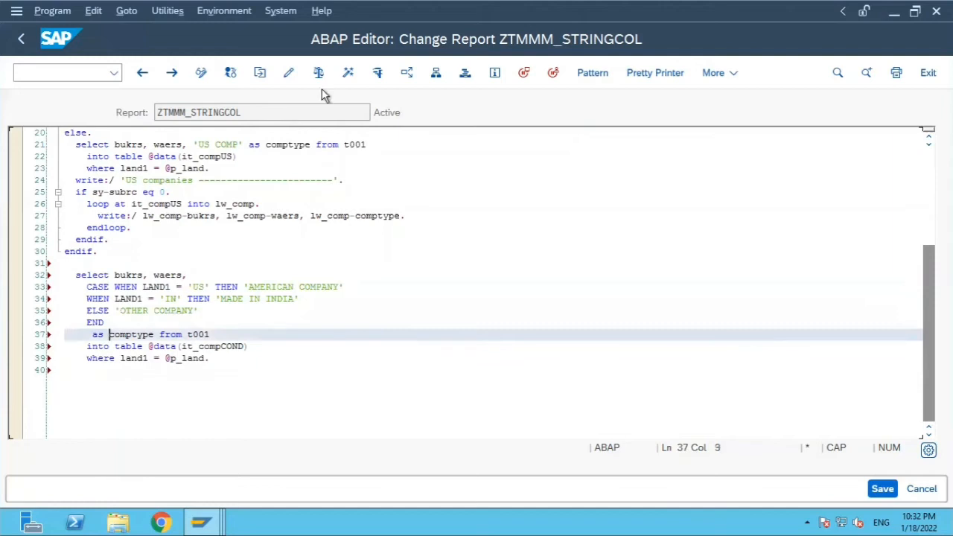
mouse_move(319, 71)
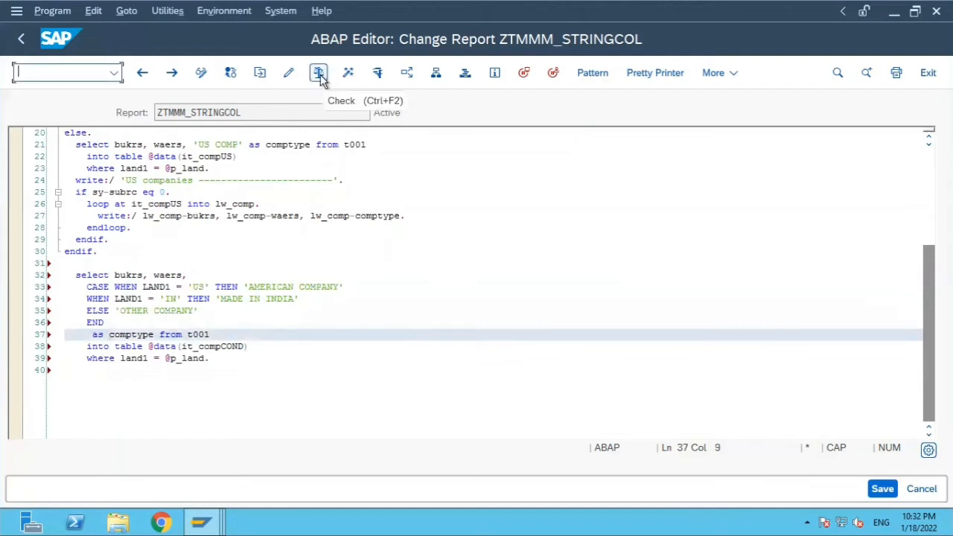
Activate report ZTMMM_STRINGCOL with the CASE-based conditional select.
left_click(318, 72)
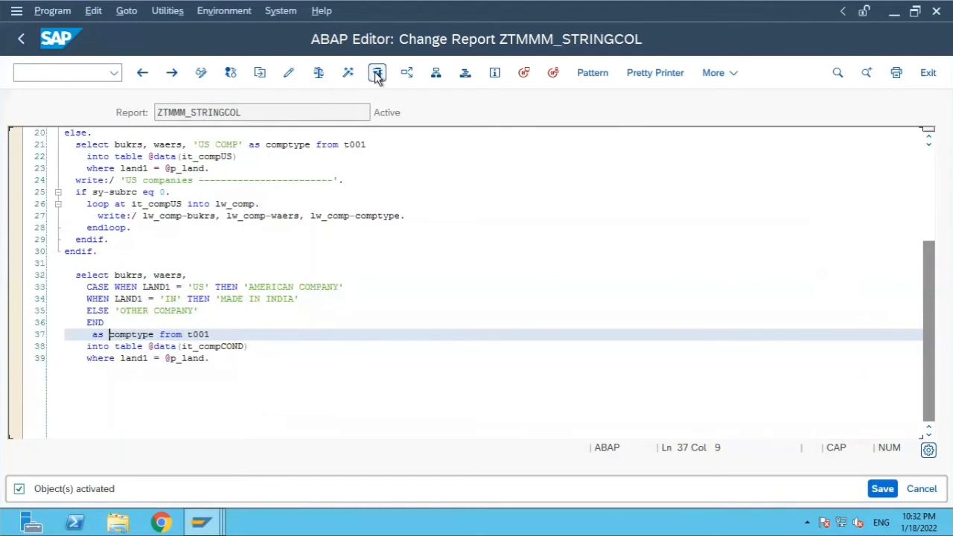
mouse_move(376, 71)
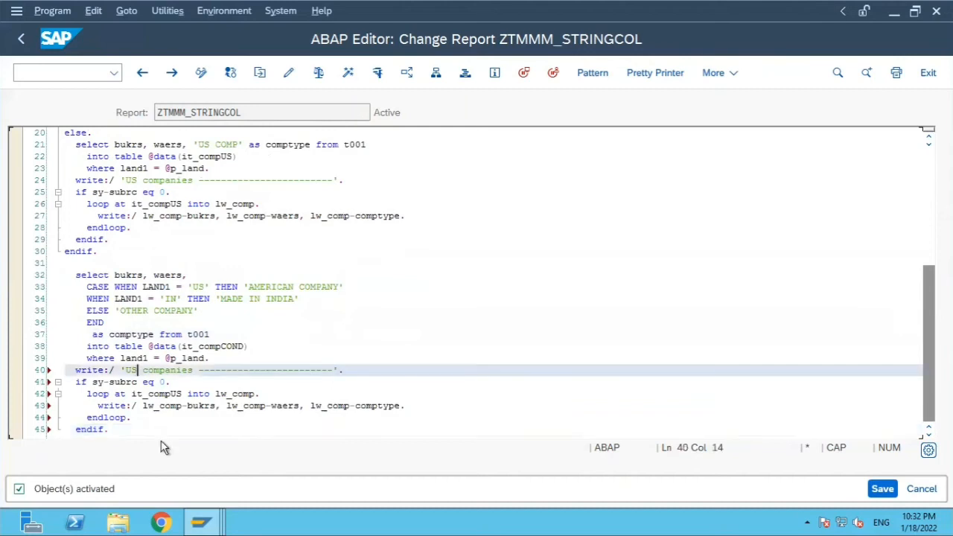
Add a 'CONDITIONAL companies' heading and output loop, then activate (error on IT_COMPALL line 42).
type("cON")
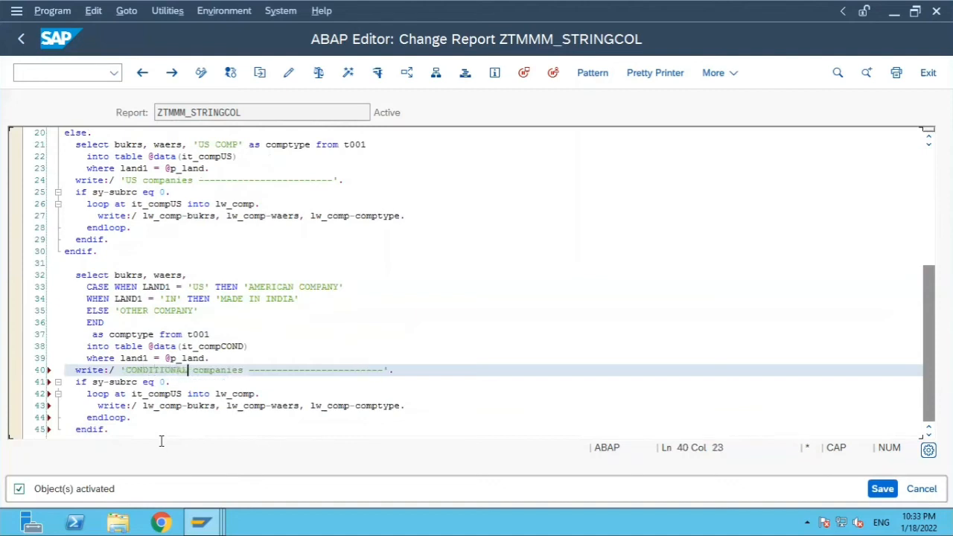
left_click(186, 393)
type("C")
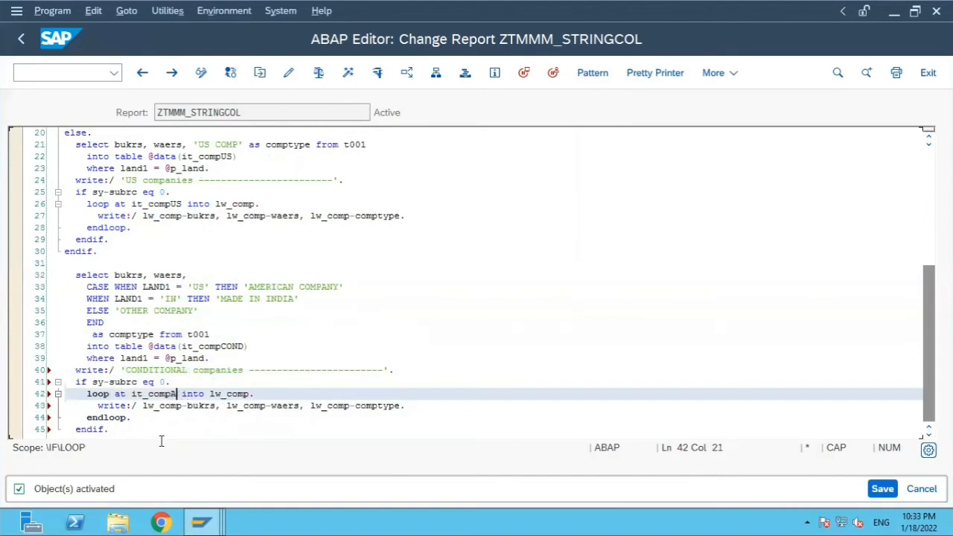
type("LL")
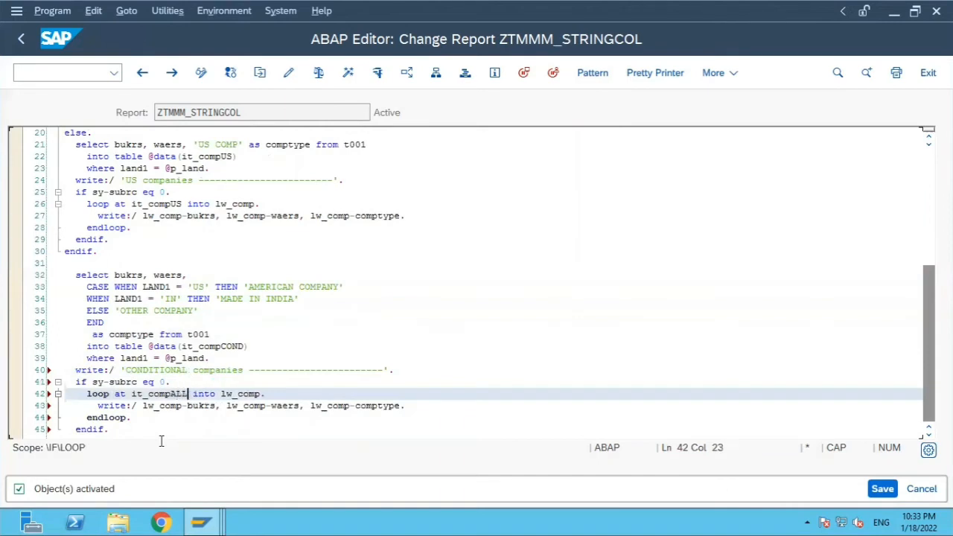
left_click(653, 71)
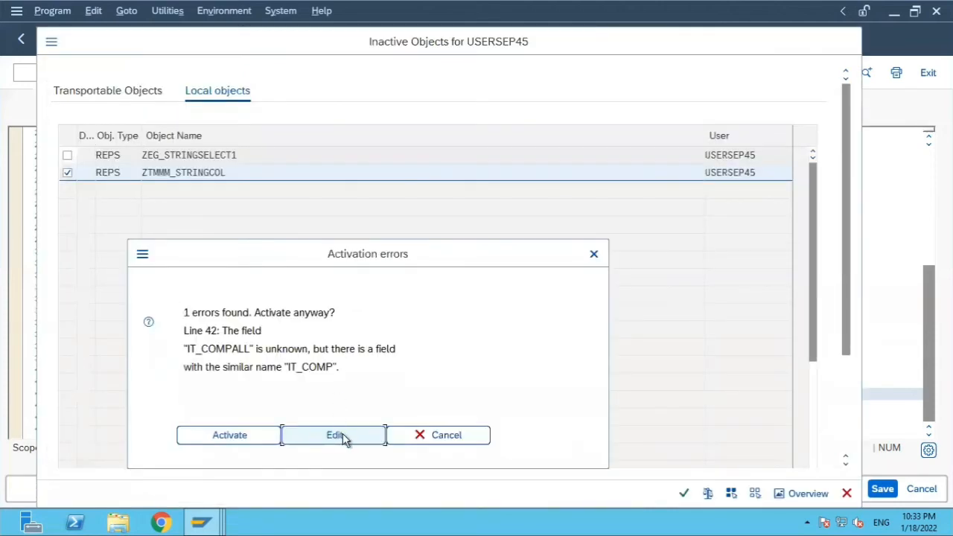
Correct the loop table to it_compCOND, check cleanly and run to the P_LAND selection screen.
left_click(334, 435)
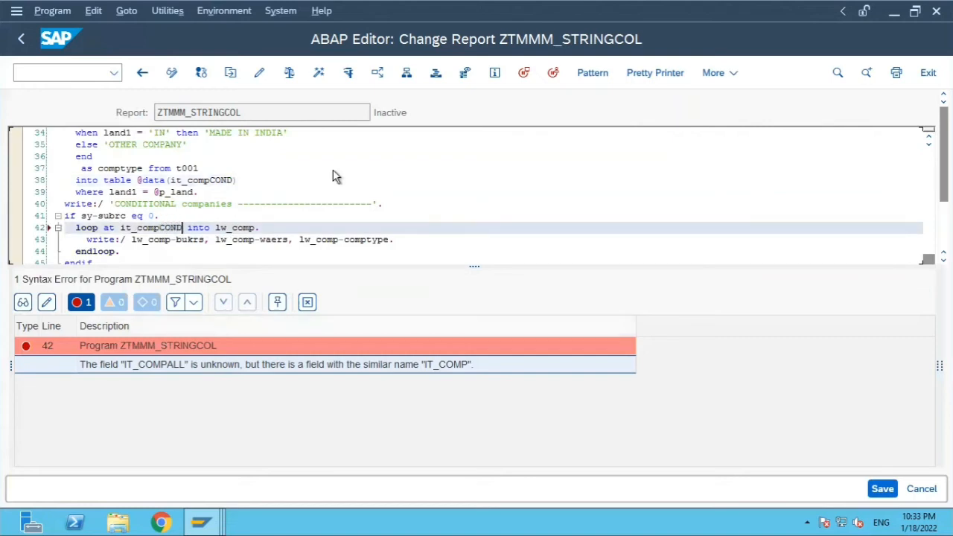
left_click(318, 72)
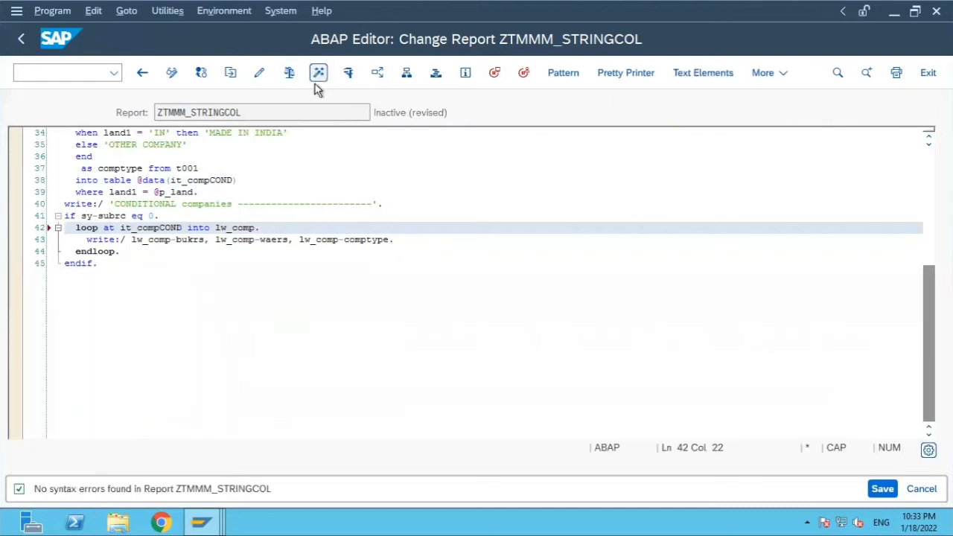
left_click(318, 71)
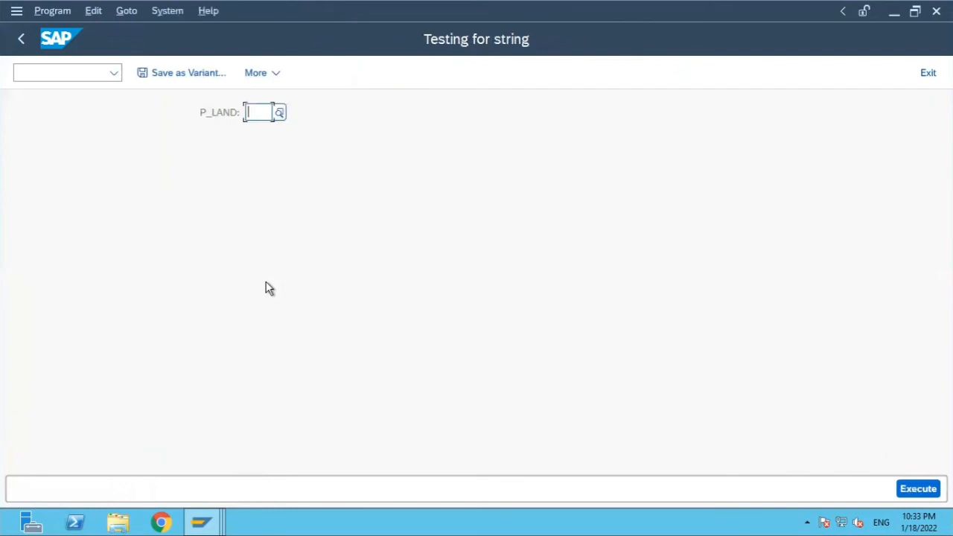
Execute the report with P_LAND = US, listing conditional companies as AMERICAN CO.
type("IN")
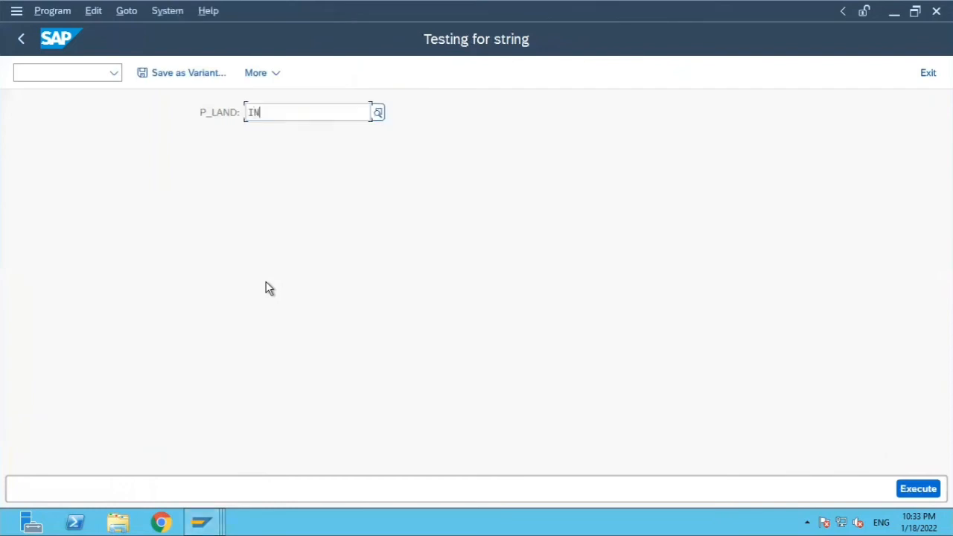
type("US")
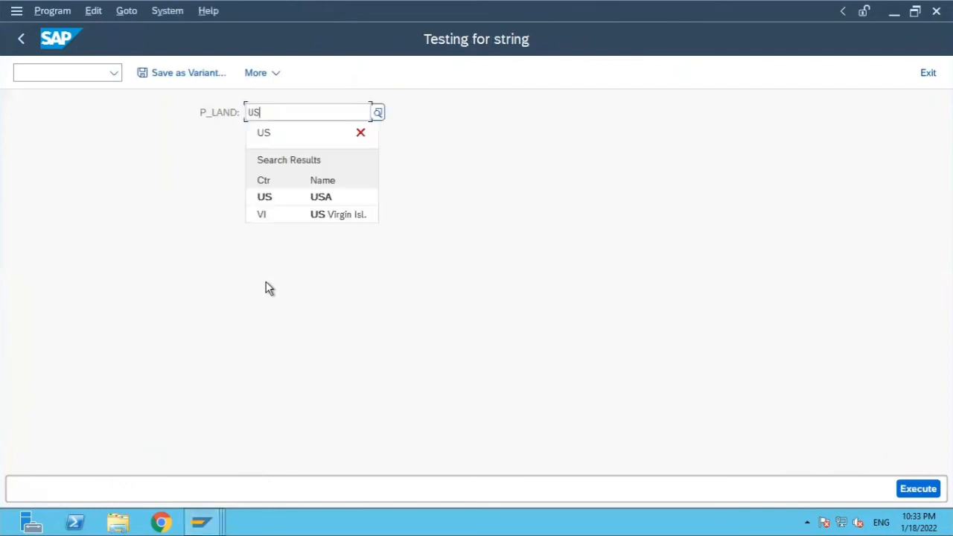
left_click(916, 488)
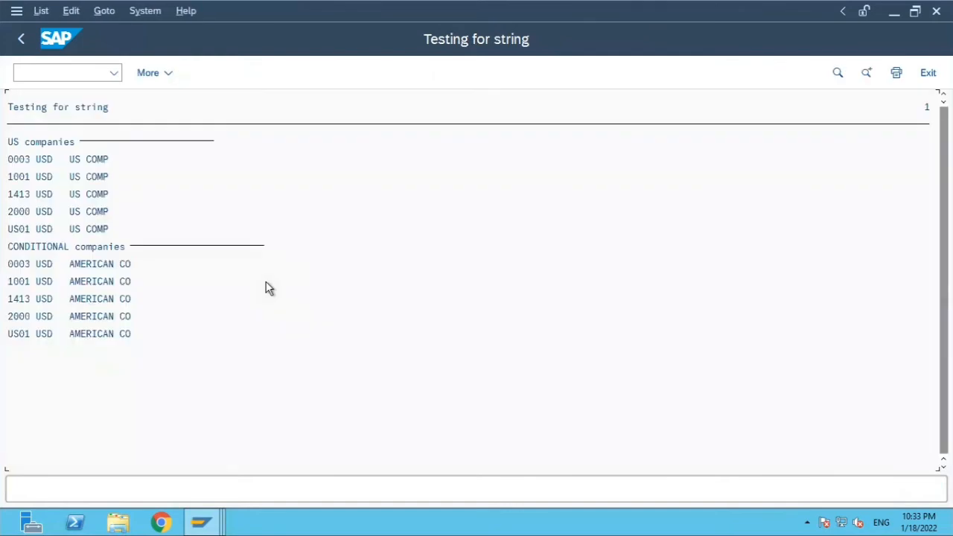
mouse_move(58, 143)
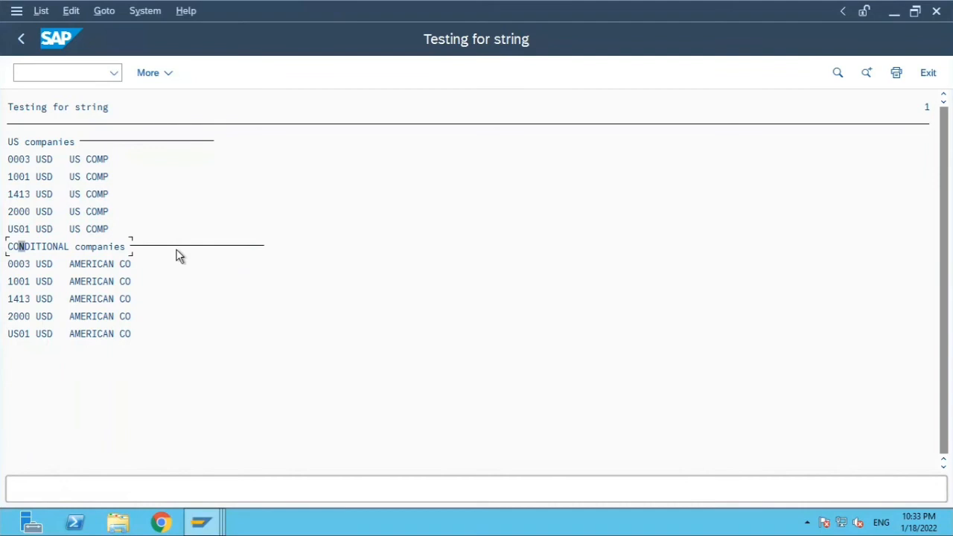
mouse_move(131, 273)
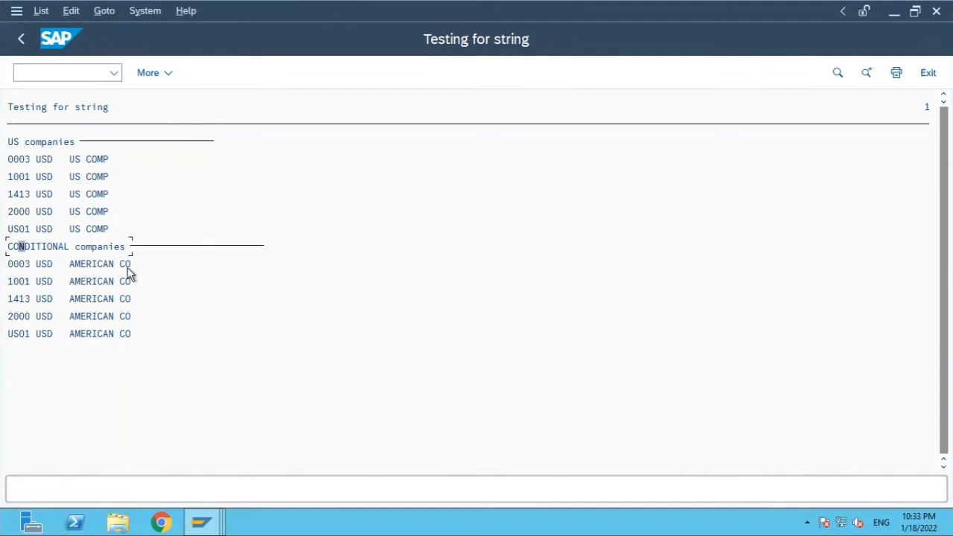
mouse_move(50, 271)
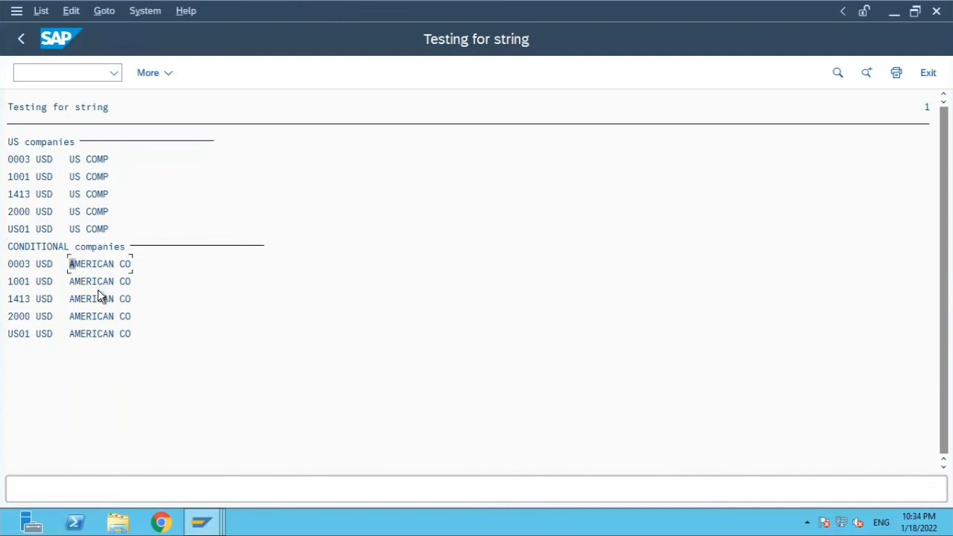
mouse_move(137, 342)
type("IN")
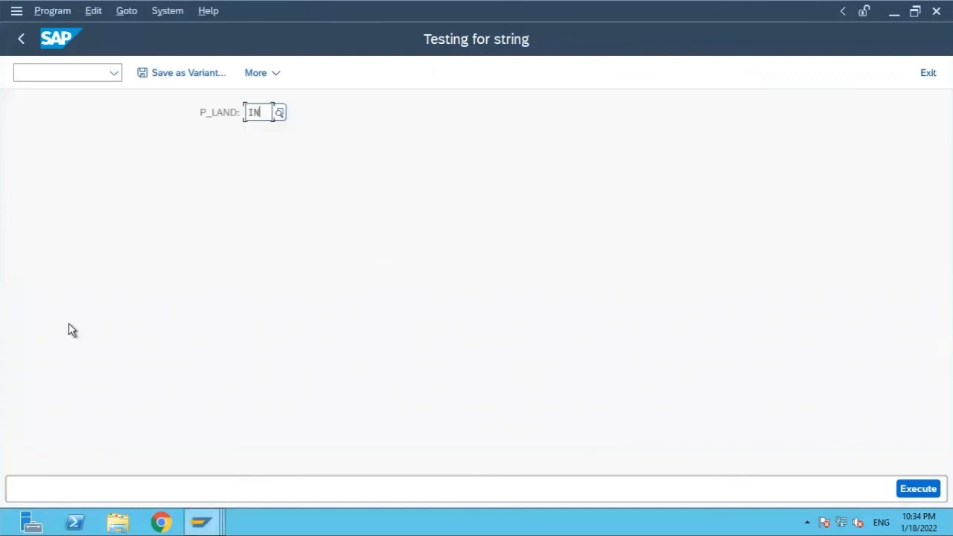
mouse_move(137, 347)
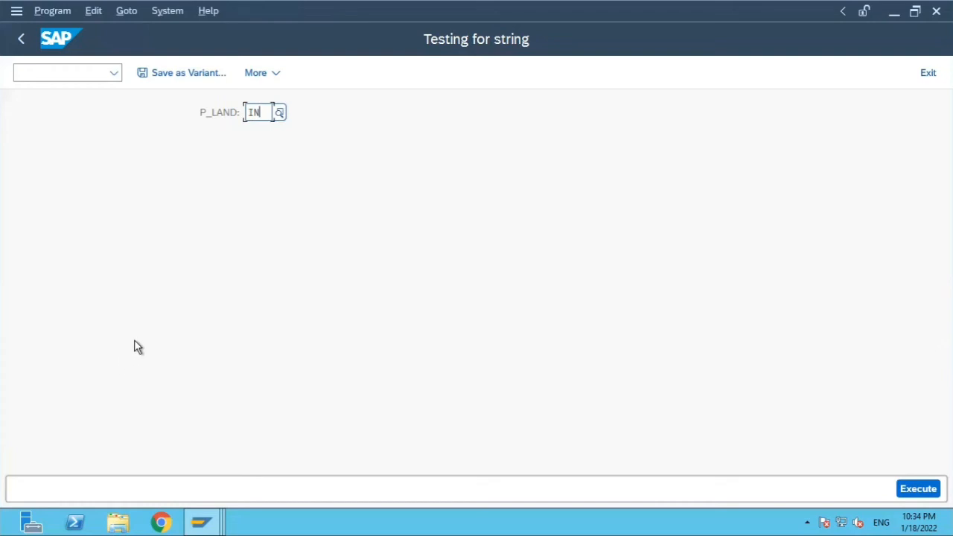
Execute the report with P_LAND = IN, showing conditional companies as MADE IN IND.
left_click(917, 488)
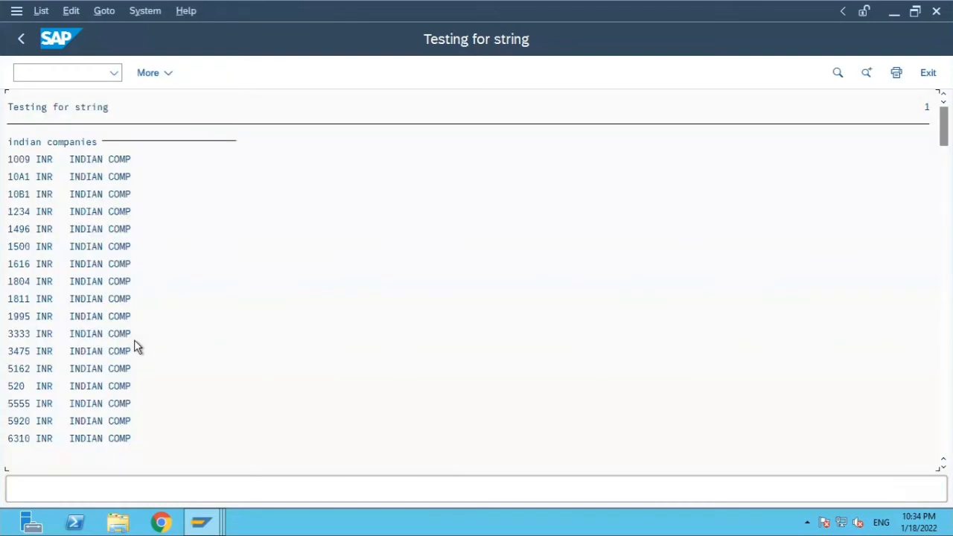
scroll("down", 3)
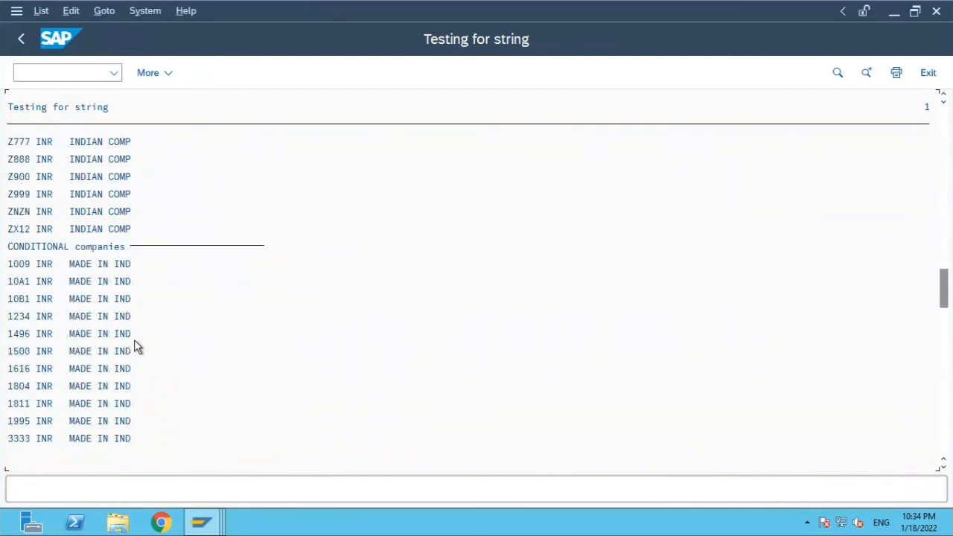
mouse_move(111, 253)
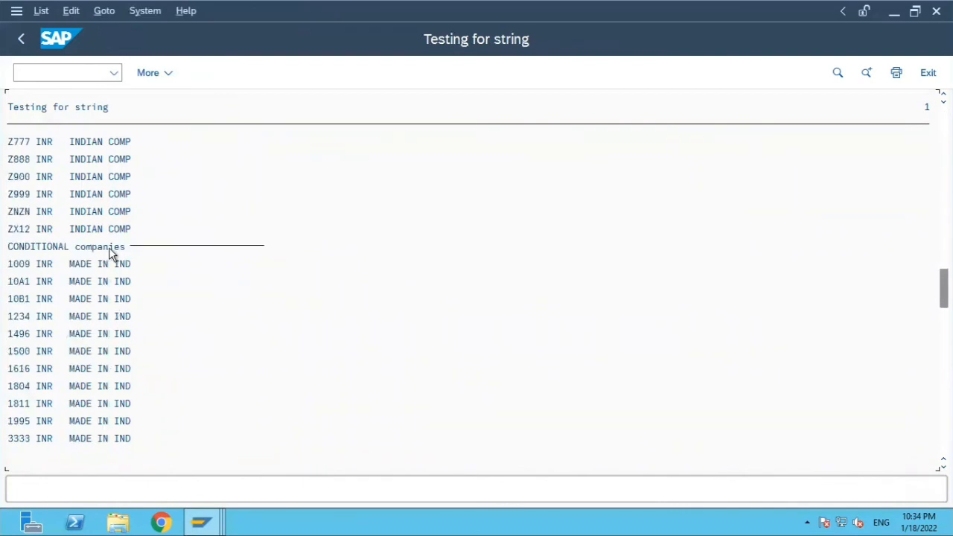
left_click(17, 263)
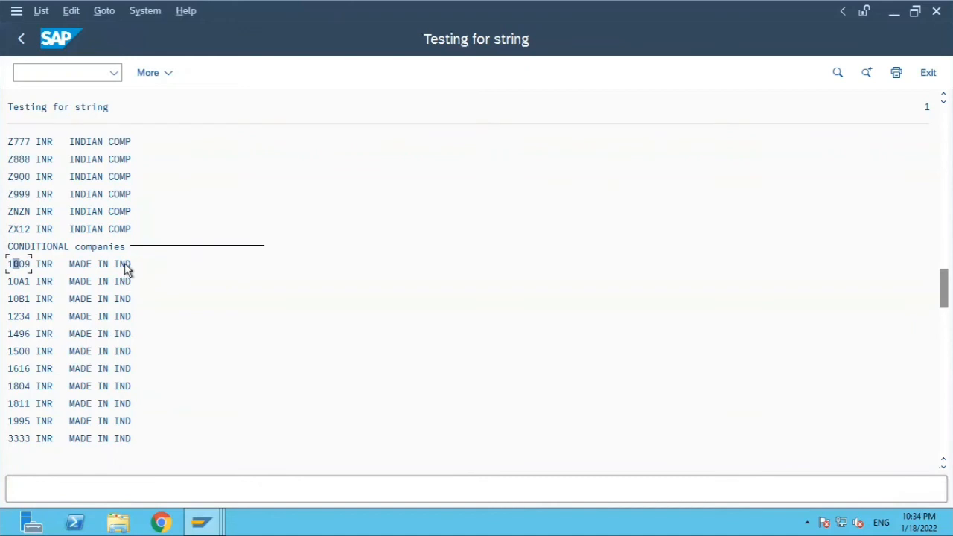
scroll("down", 3)
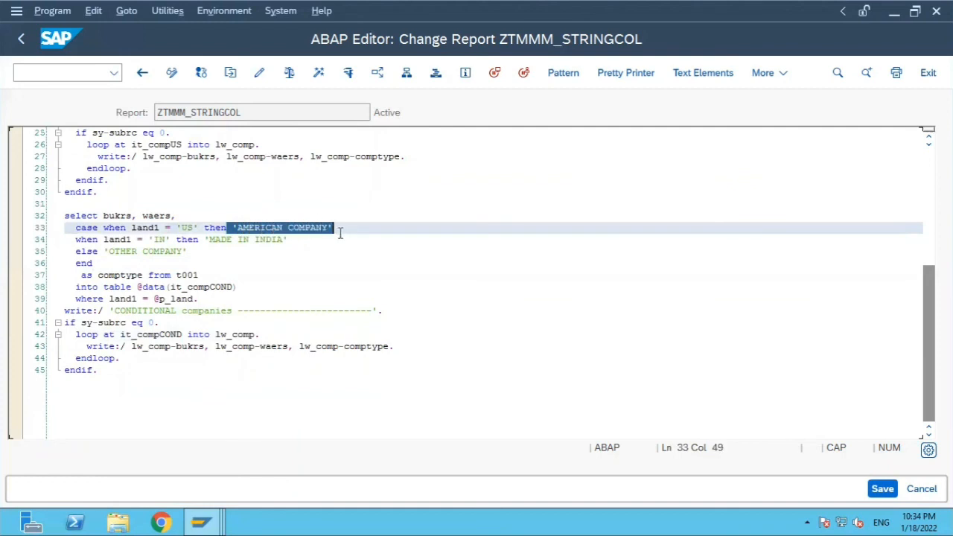
mouse_move(322, 261)
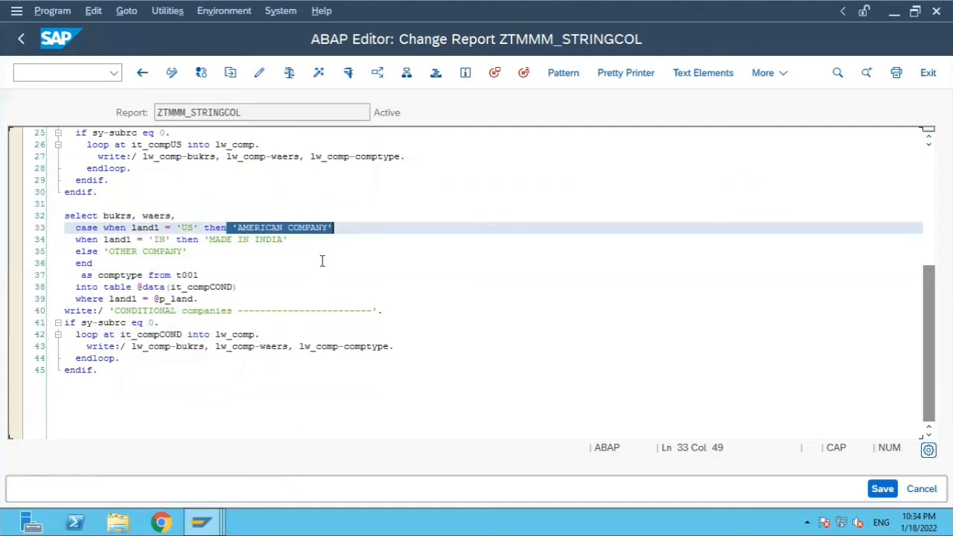
mouse_move(298, 294)
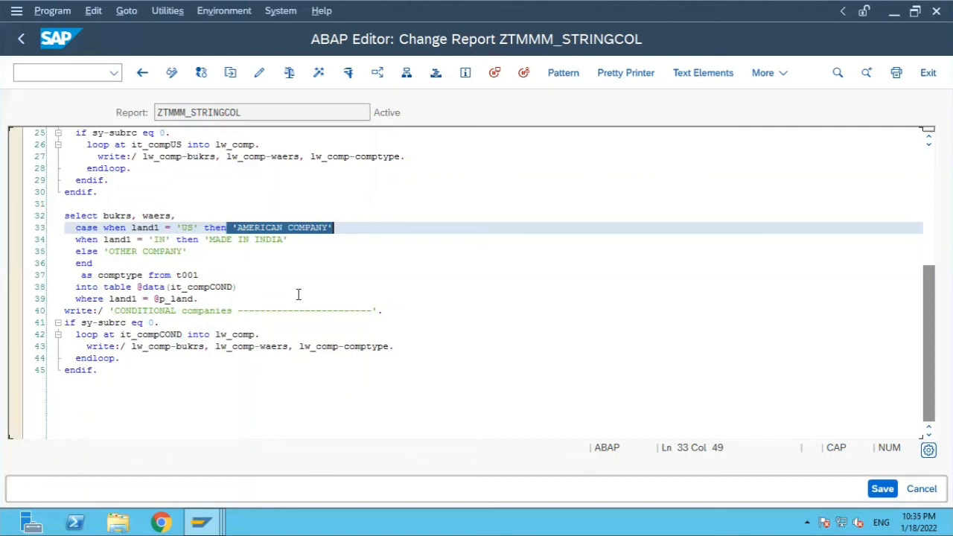
mouse_move(282, 329)
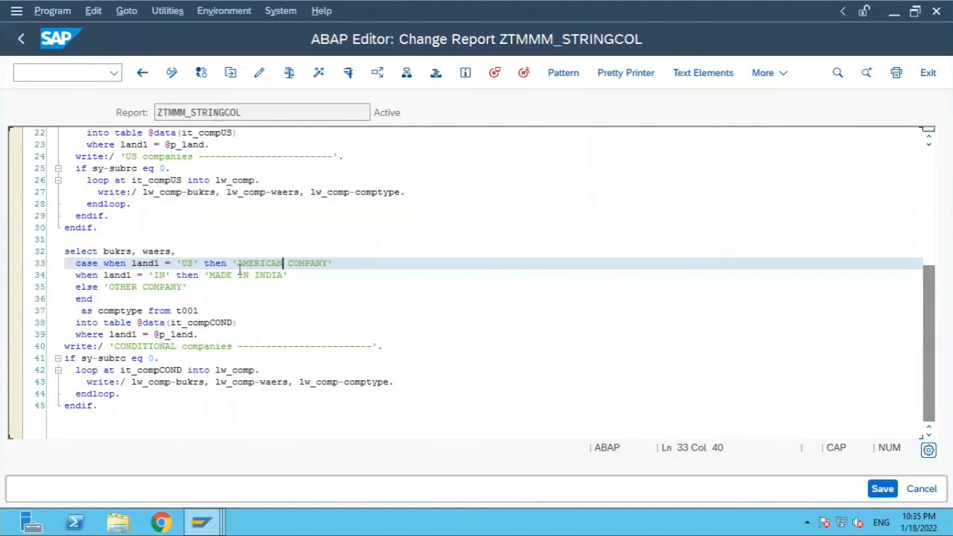
left_click_drag(238, 262, 327, 262)
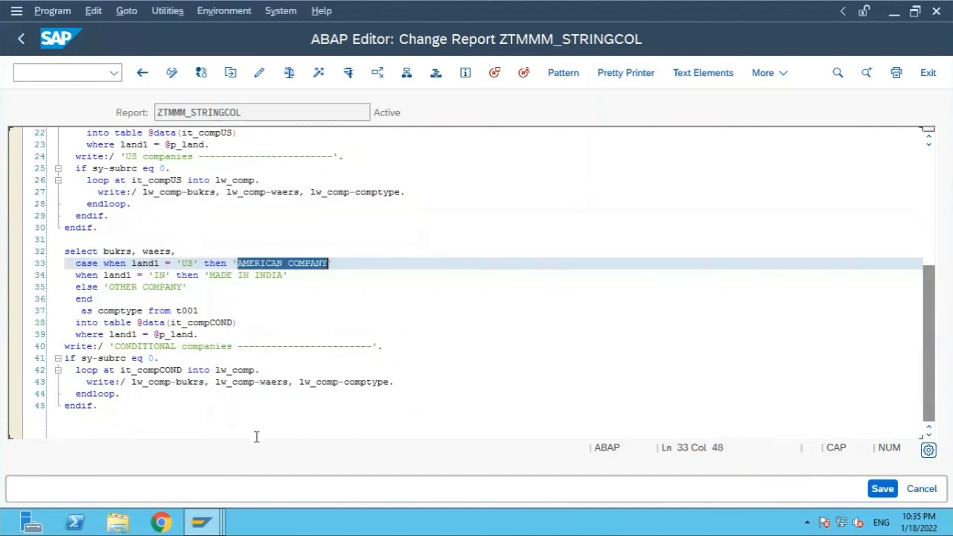
scroll("down", 3)
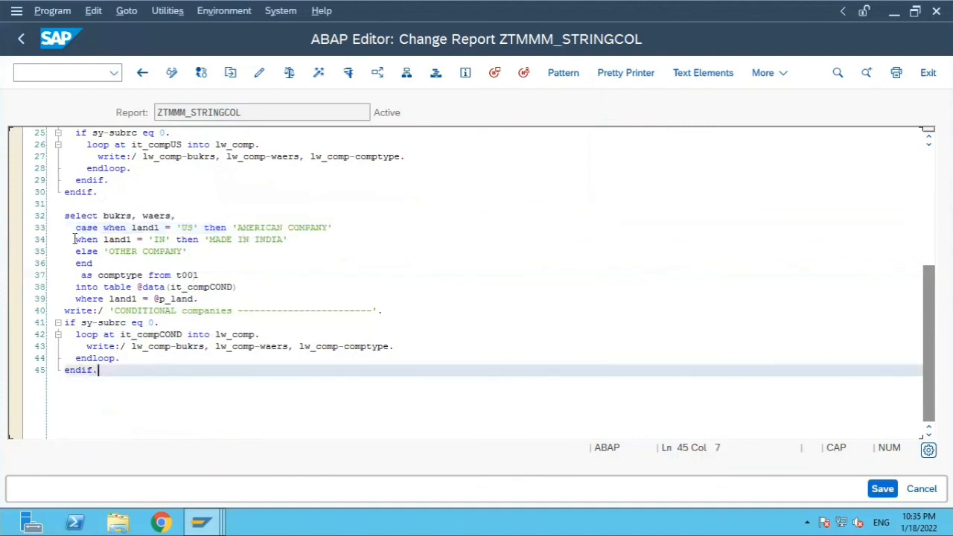
left_click_drag(76, 226, 94, 262)
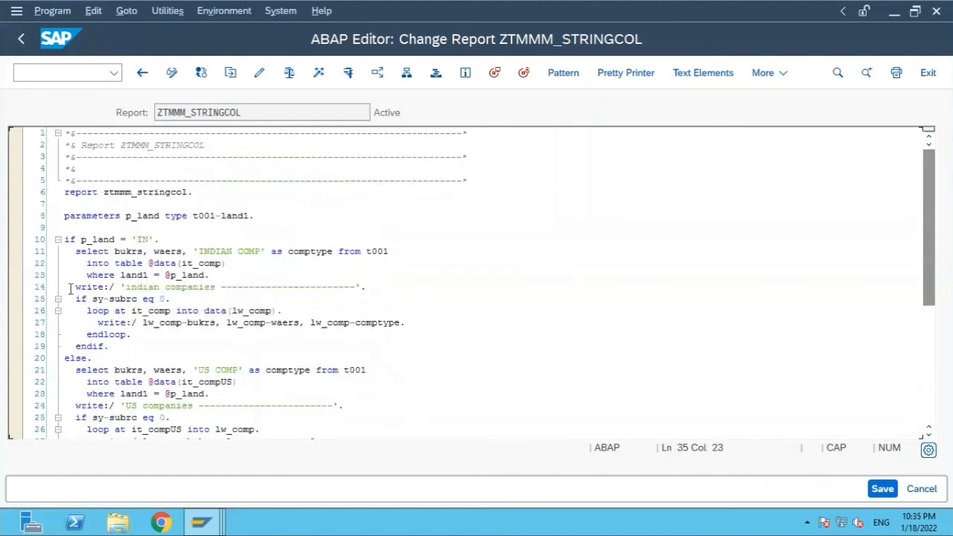
scroll("down", 3)
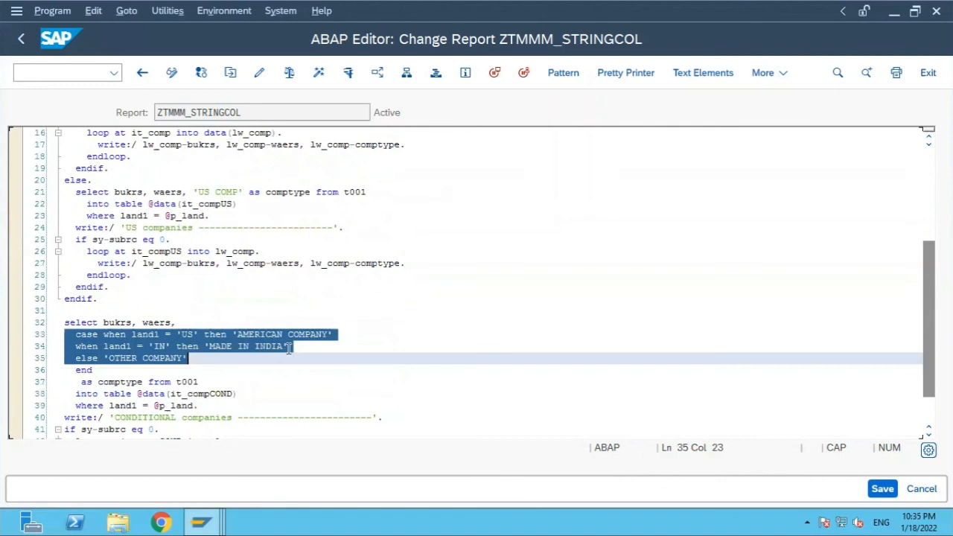
left_click(132, 274)
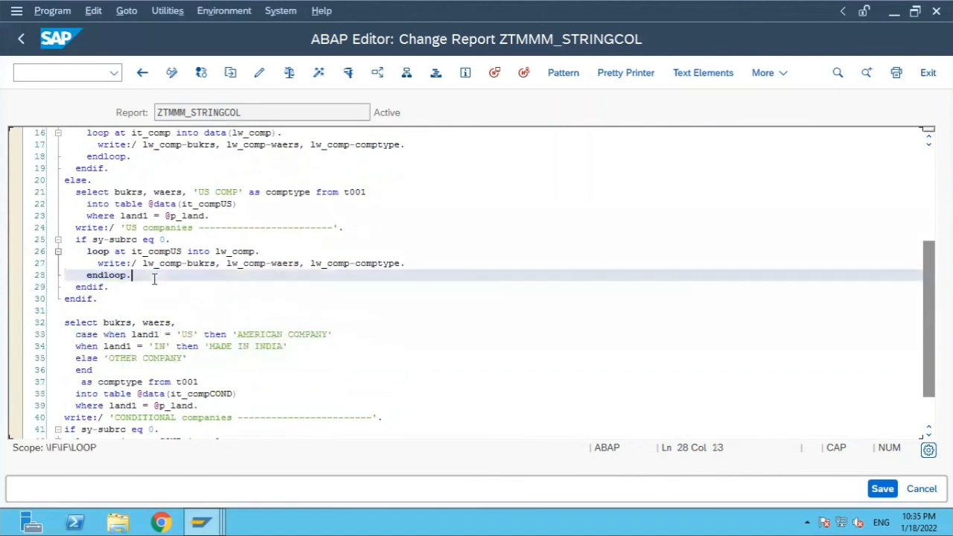